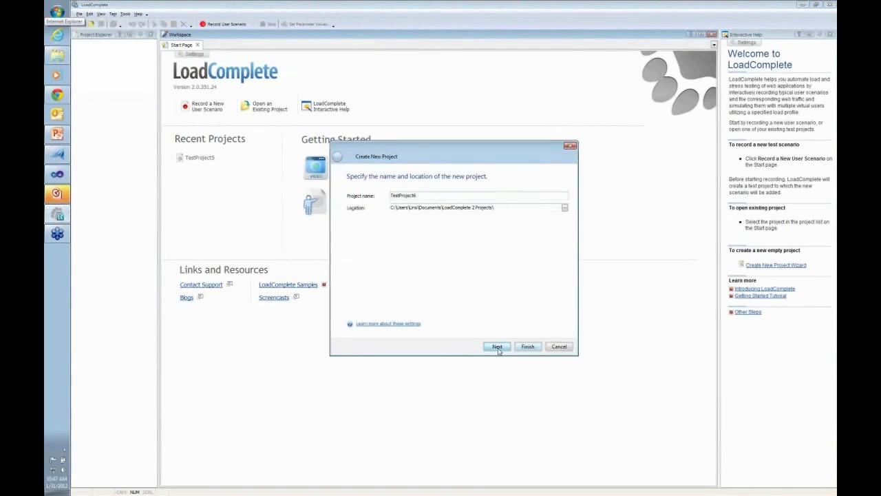
# Keep the default project name and location and continue to server selection.
pyautogui.click(497, 347)
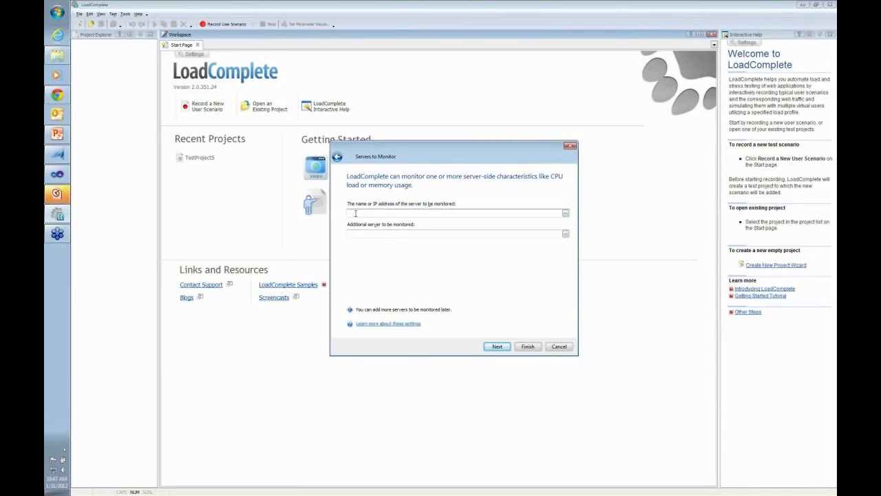
# Enter localhost as the server to monitor and continue, starting the connection.
pyautogui.write('Localhost')
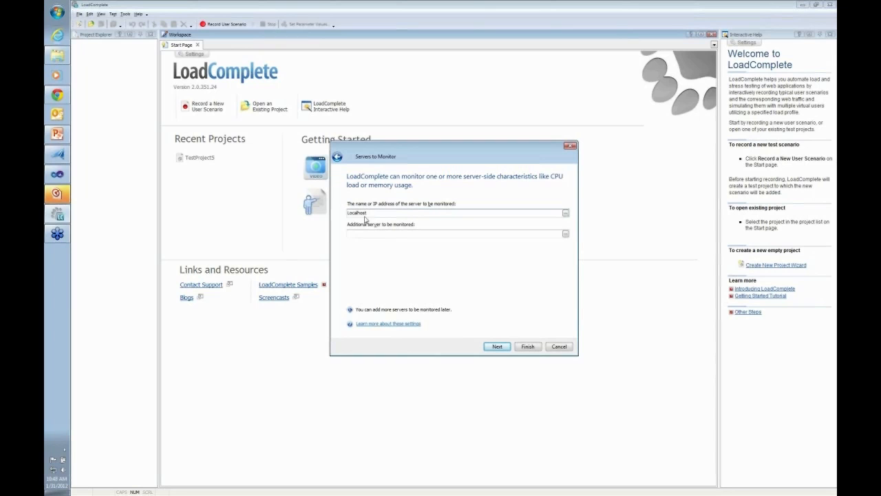
pyautogui.moveTo(355, 226)
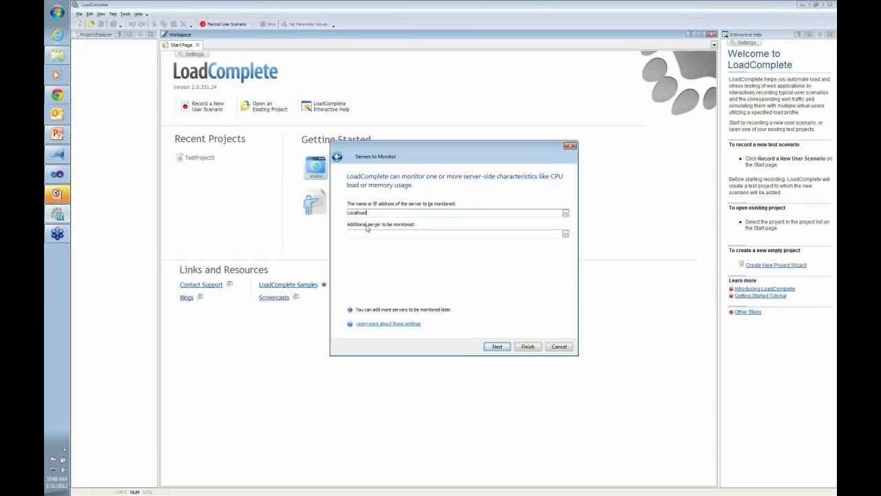
pyautogui.moveTo(471, 159)
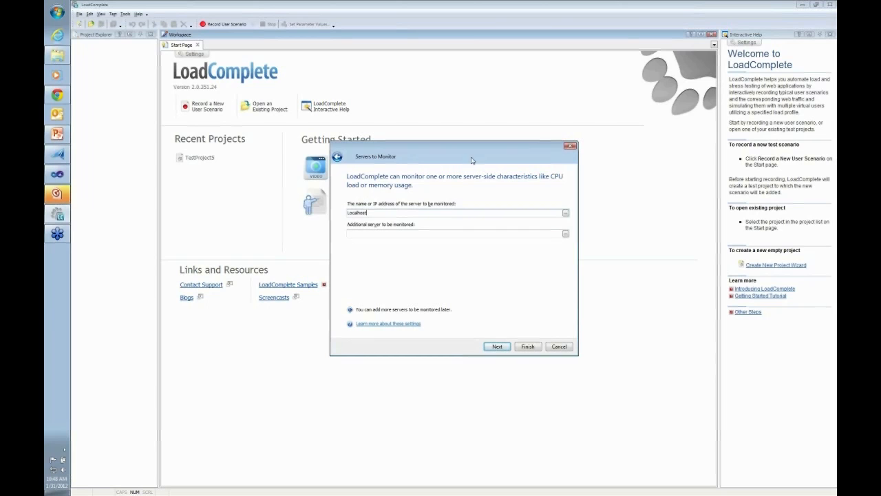
pyautogui.moveTo(441, 212)
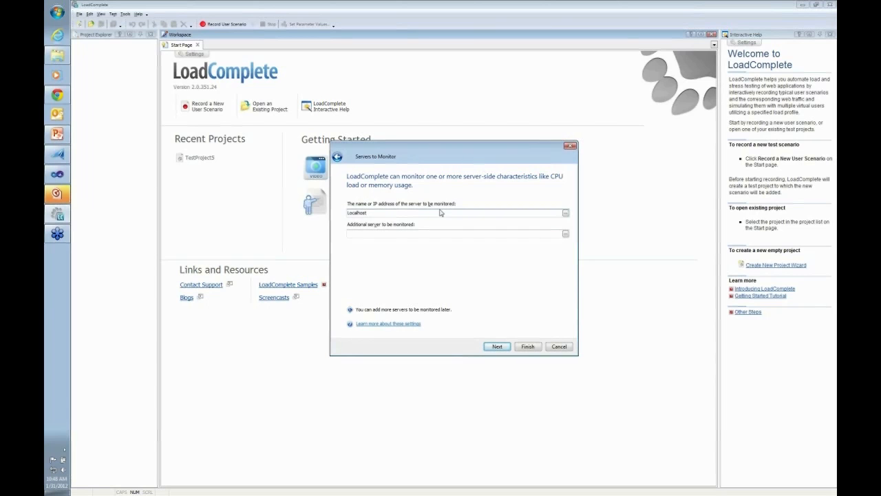
pyautogui.moveTo(481, 204)
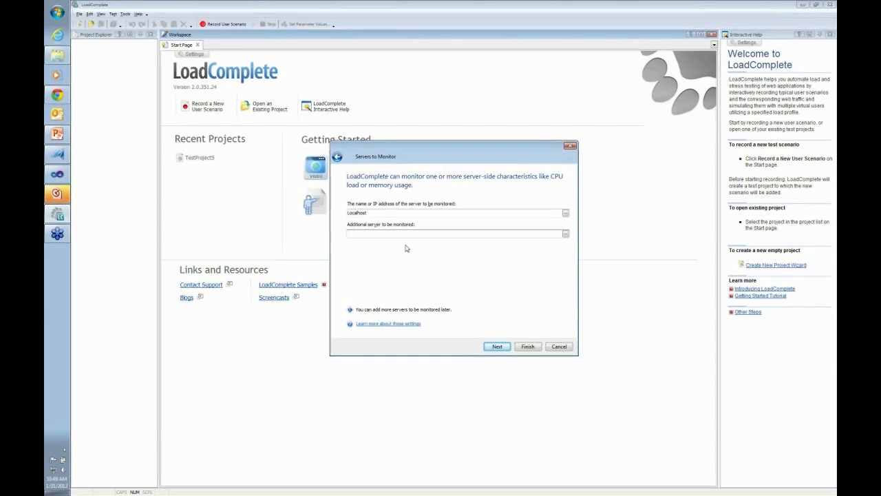
pyautogui.moveTo(376, 212)
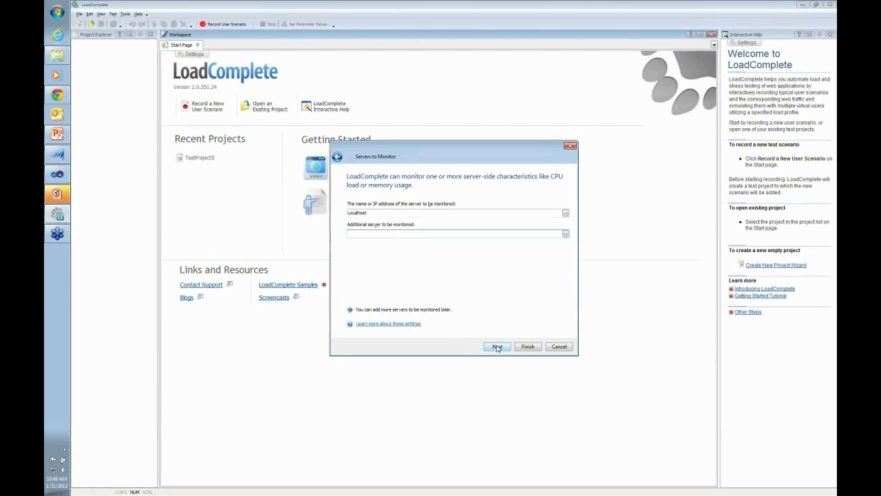
pyautogui.click(458, 233)
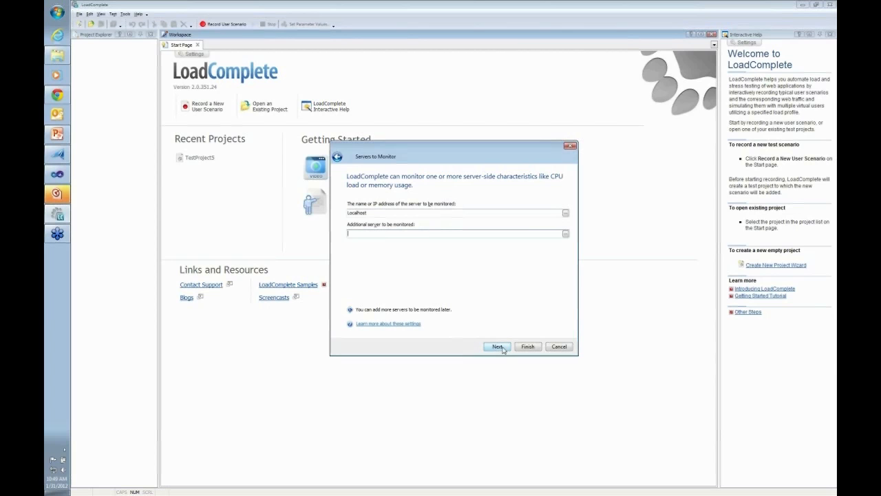
pyautogui.click(495, 347)
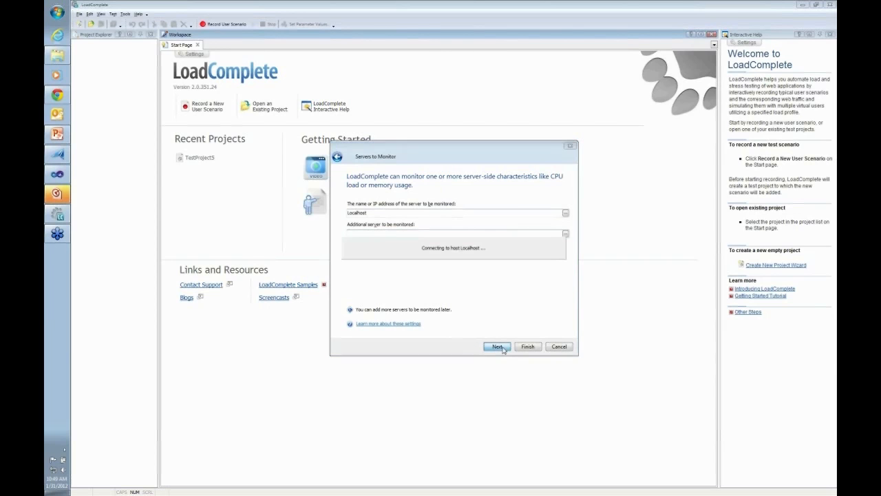
pyautogui.moveTo(476, 267)
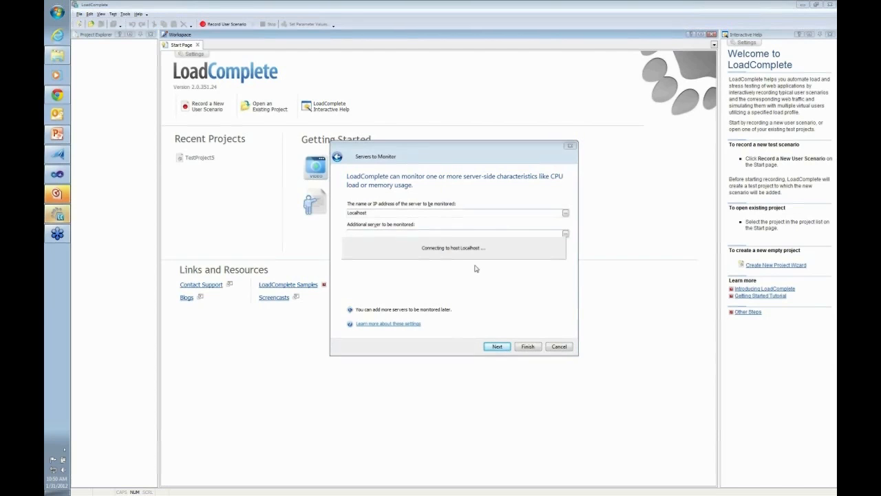
# Continue past the completed localhost connection to the Quality of Service step.
pyautogui.click(497, 347)
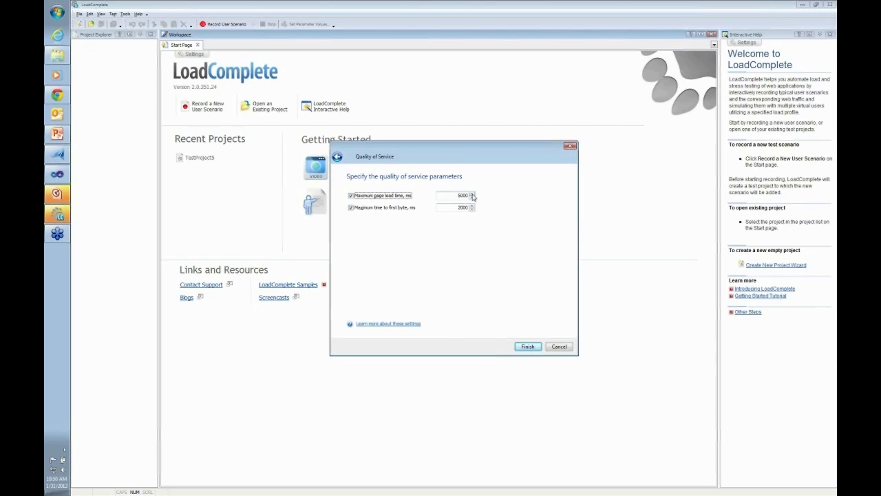
pyautogui.moveTo(478, 204)
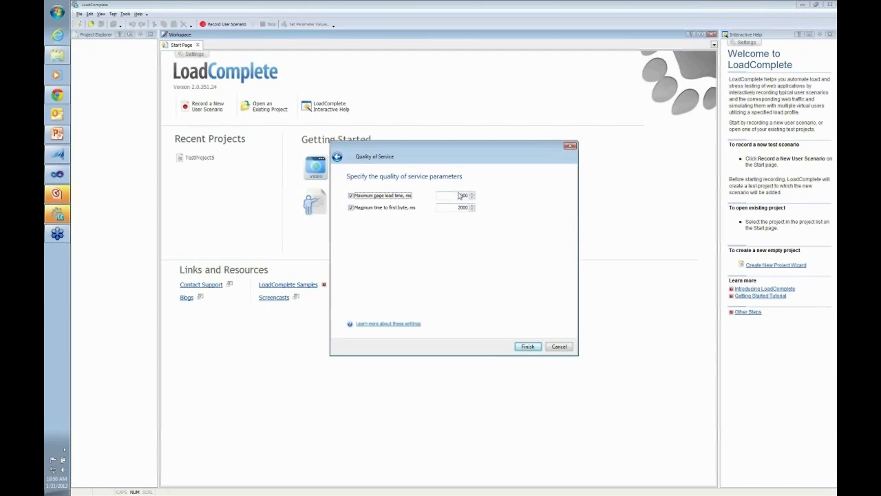
# Set maximum page load time to 5000 ms, keep first byte at 2000 ms, and finish.
pyautogui.write('5000')
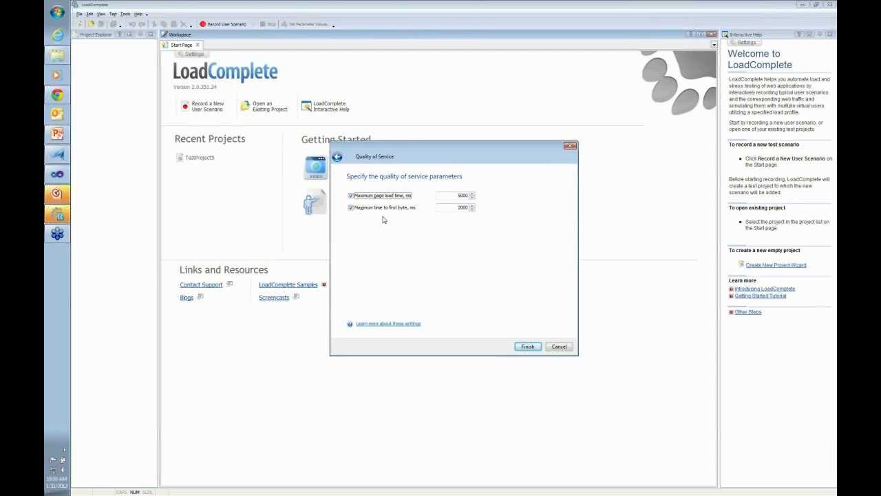
pyautogui.moveTo(398, 212)
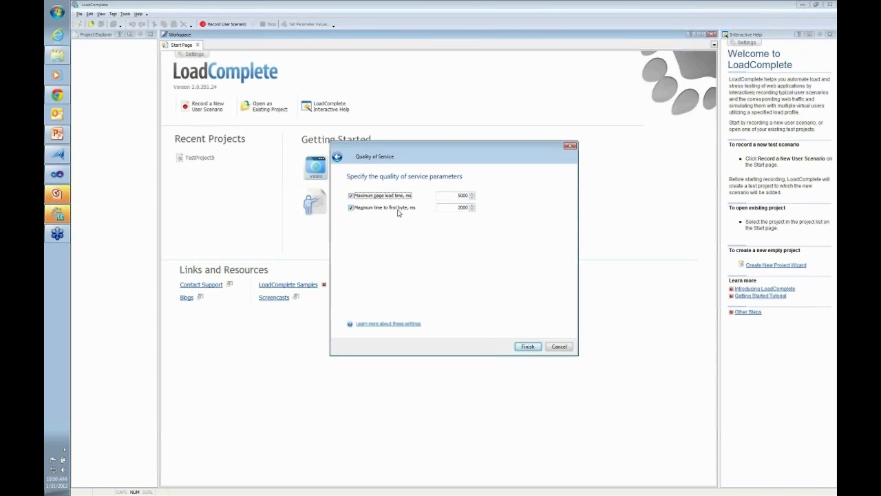
pyautogui.moveTo(408, 215)
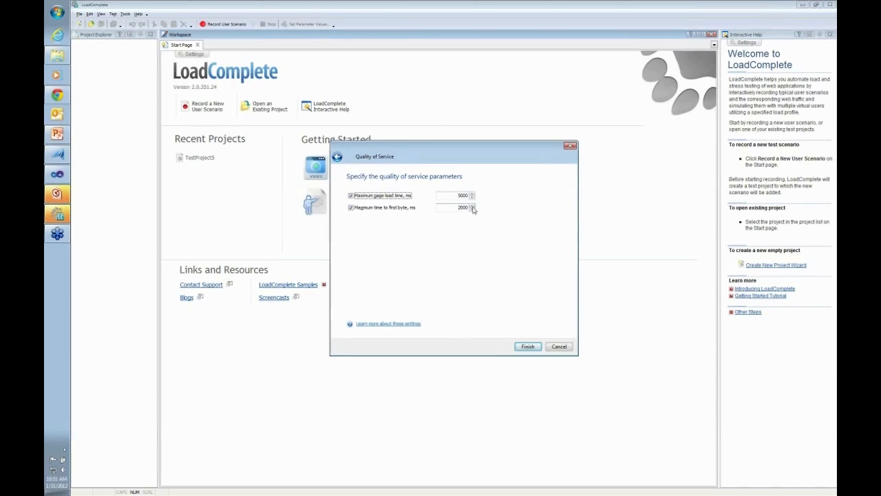
pyautogui.moveTo(445, 242)
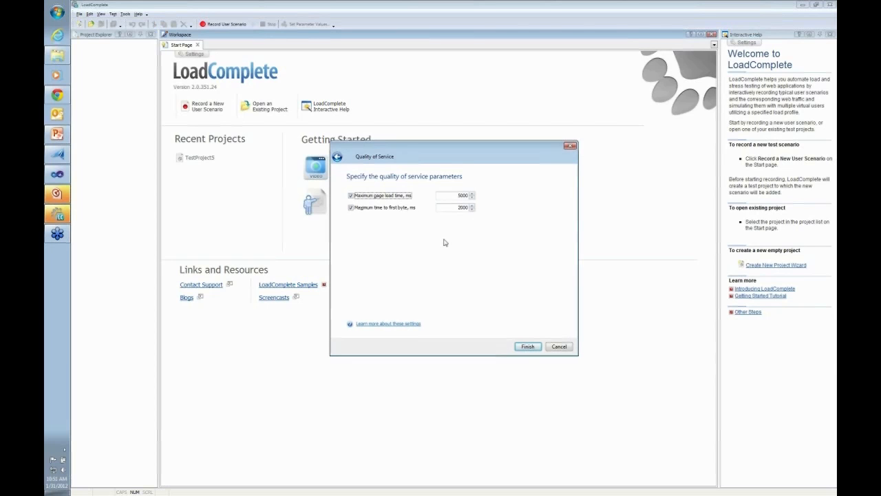
pyautogui.moveTo(462, 220)
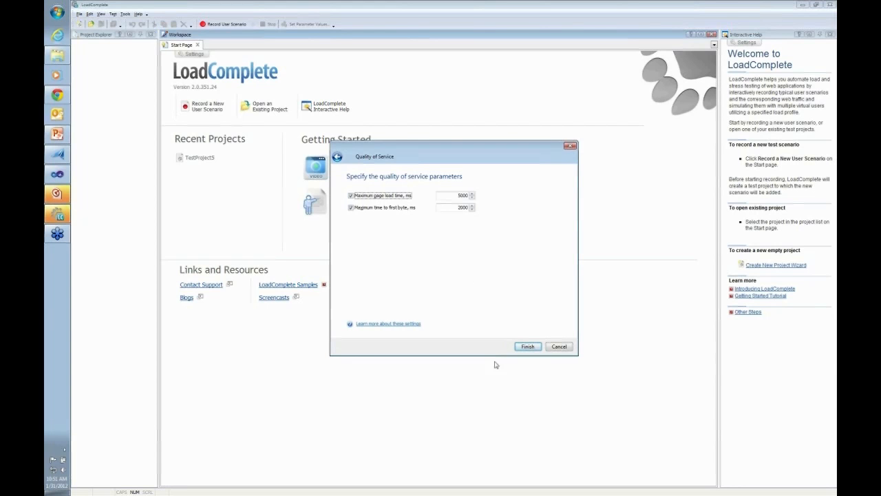
pyautogui.moveTo(529, 347)
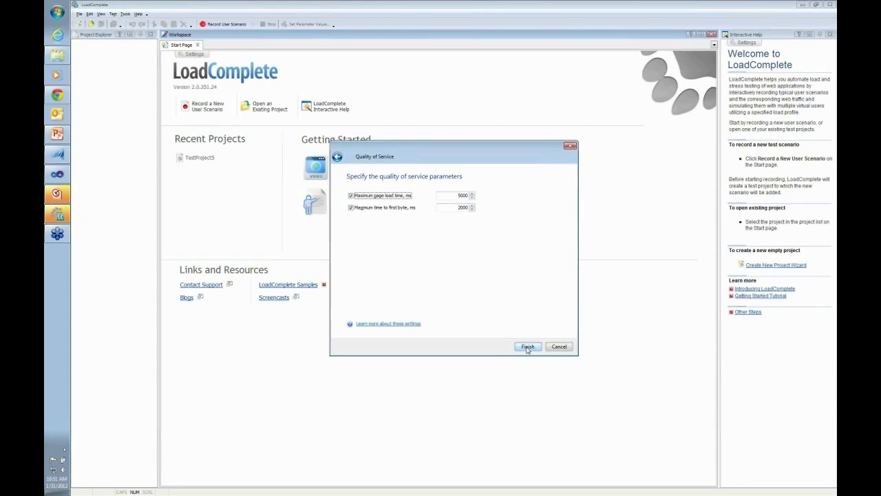
pyautogui.click(527, 347)
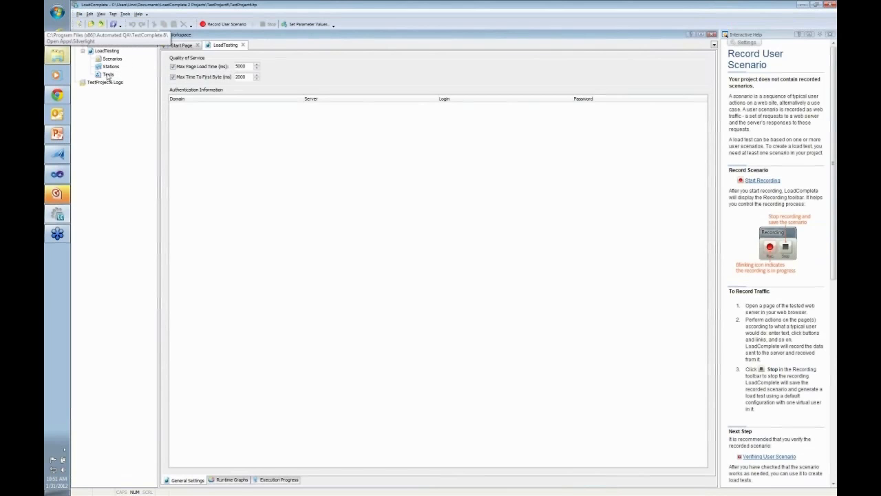
# Bring up the Record User Scenario dialog from the toolbar.
pyautogui.click(228, 25)
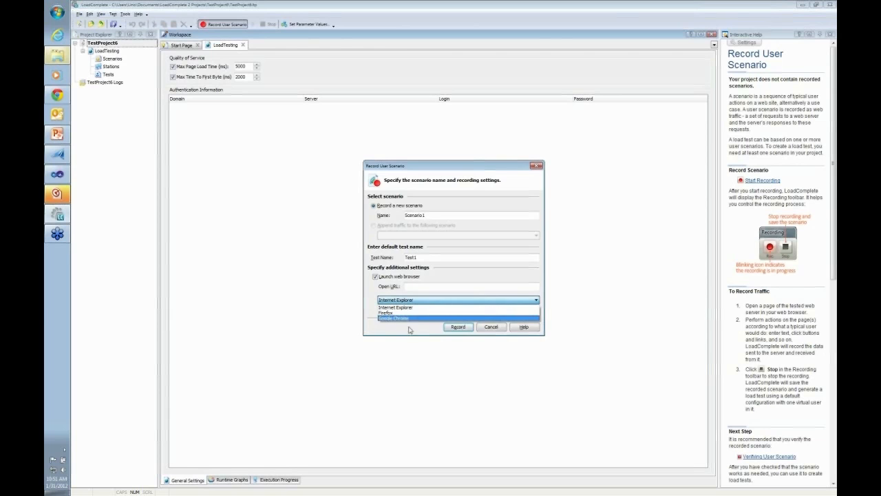
# Choose Internet Explorer, enter the SLTestComplete test-page file URL, and switch to Visual Studio.
pyautogui.click(416, 307)
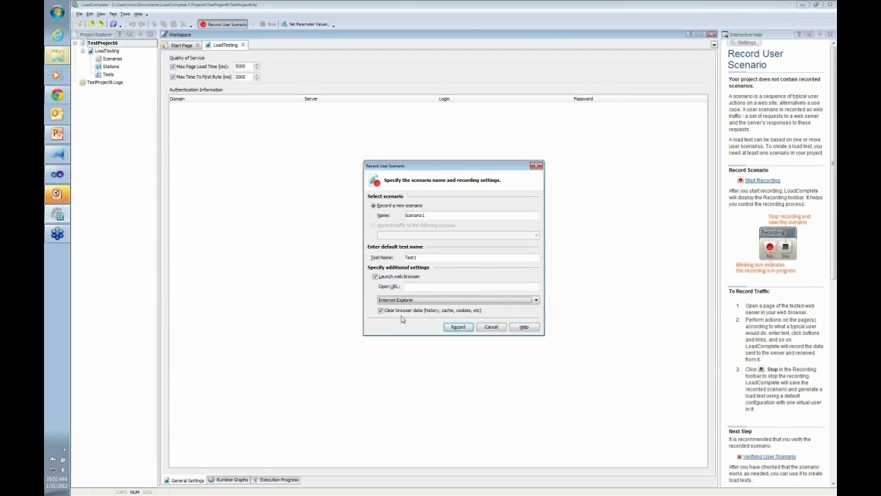
pyautogui.moveTo(341, 307)
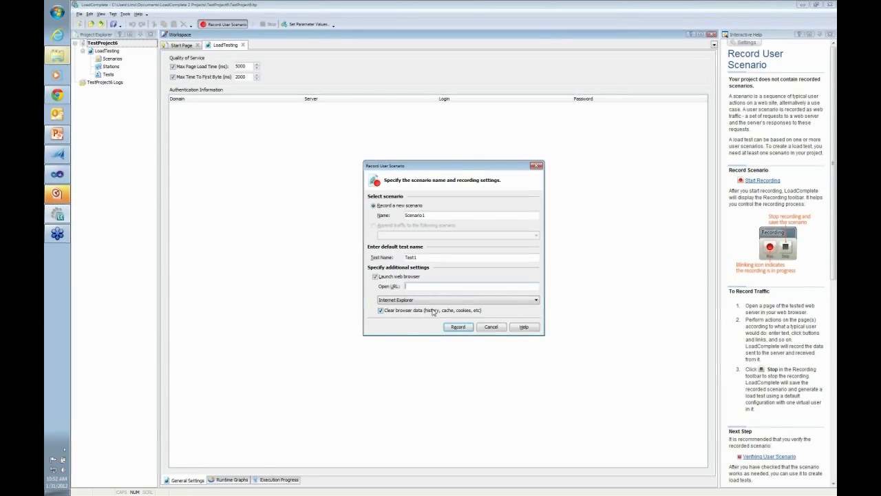
pyautogui.write('file:///C:/Users/Lino/Documents/SLTestComplete3/SLTestComplete/')
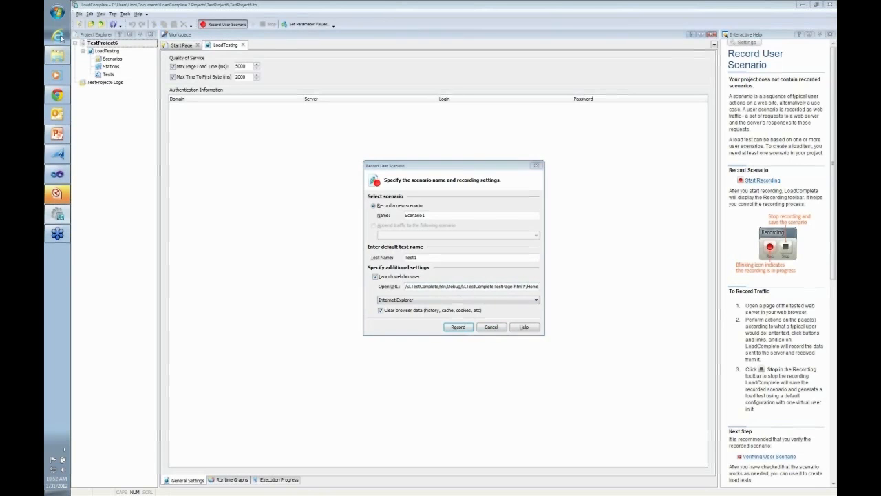
pyautogui.click(457, 326)
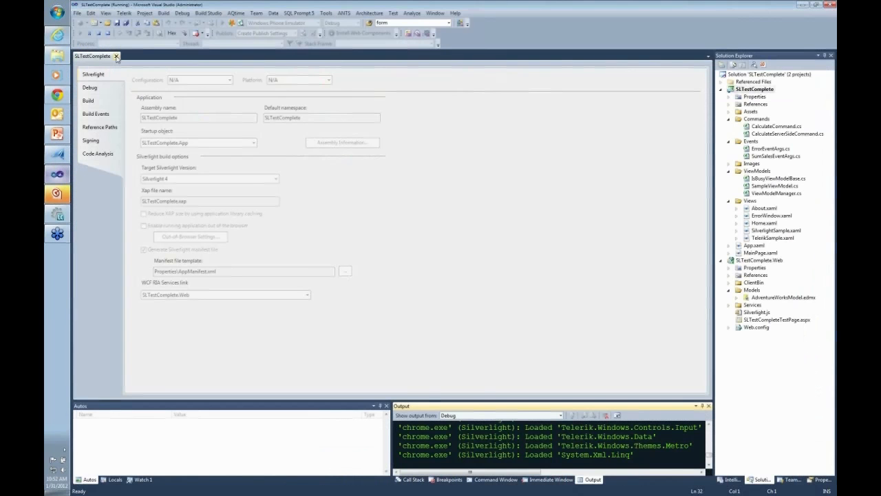
# Restart debugging SLTestComplete, accepting the WCF RIA services warning.
pyautogui.click(117, 57)
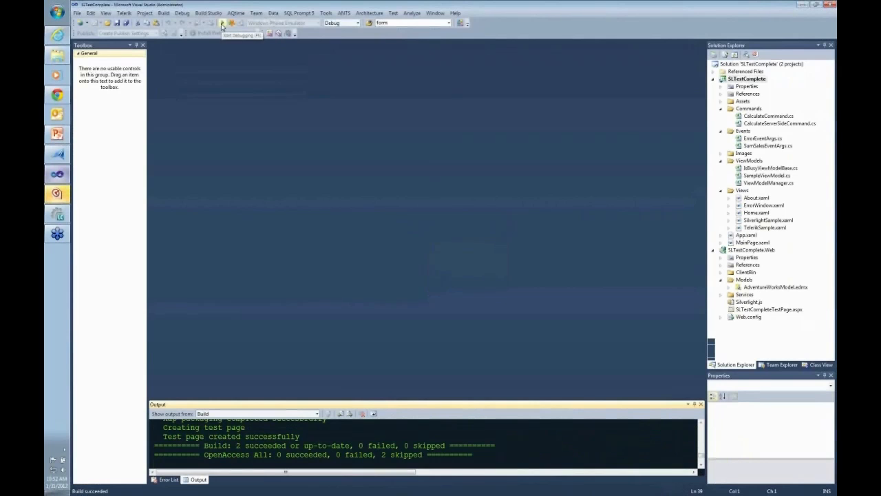
pyautogui.click(223, 25)
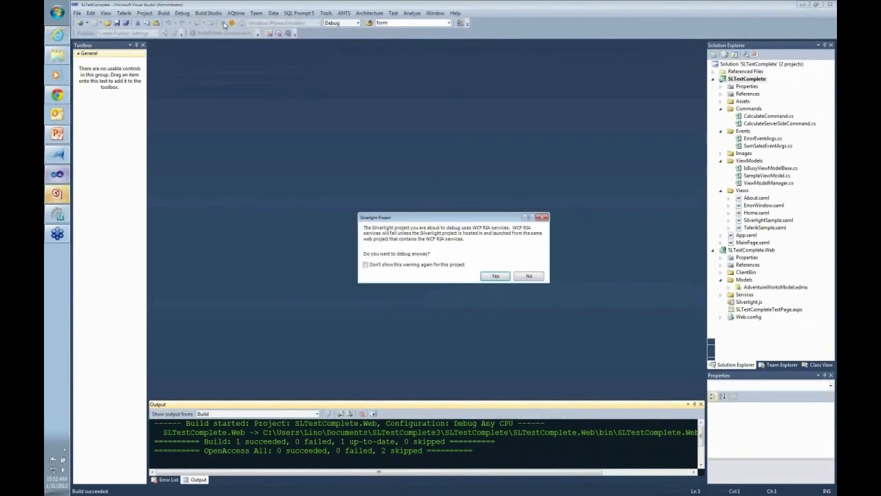
pyautogui.moveTo(462, 234)
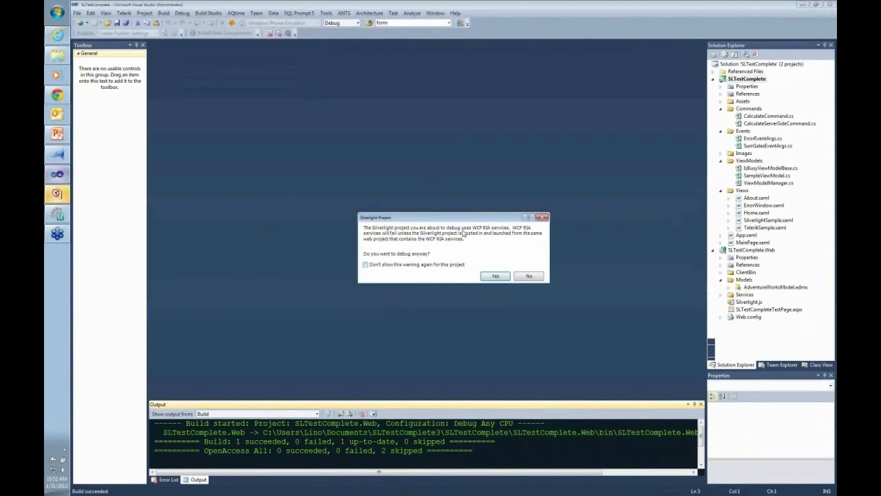
pyautogui.moveTo(487, 237)
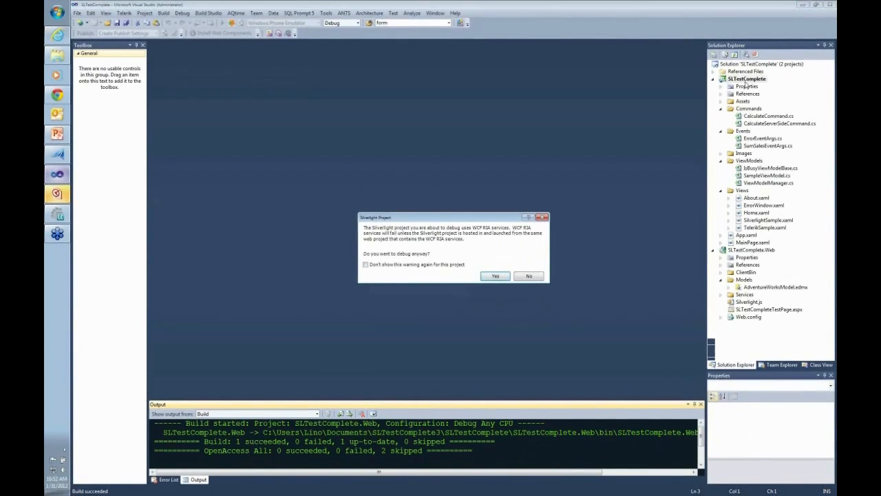
pyautogui.click(496, 276)
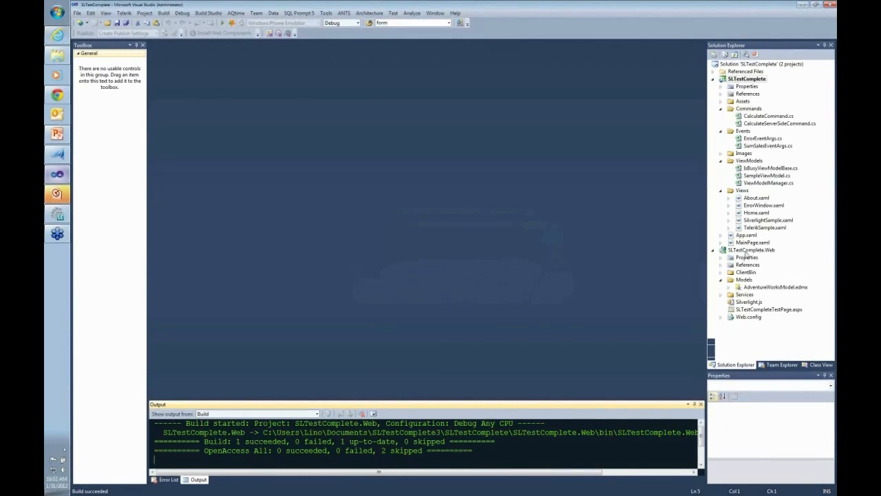
pyautogui.click(752, 249)
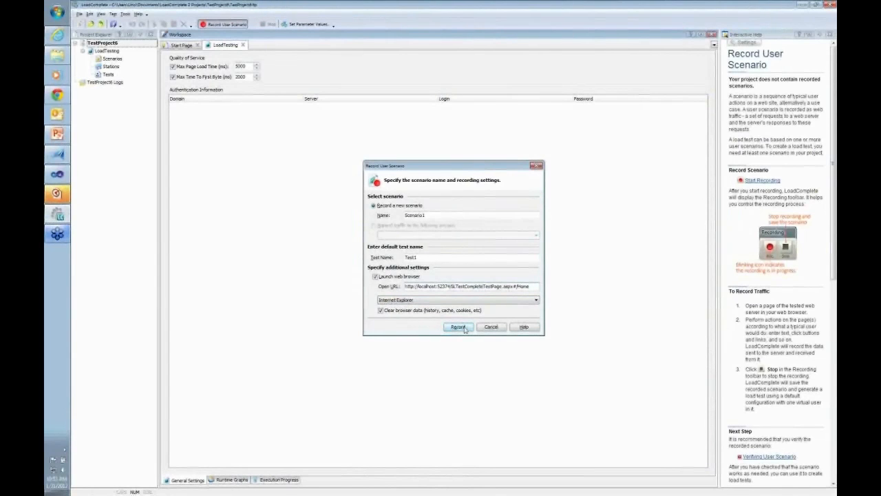
# Start recording and visit the Silverlight Controls and Telerik Controls sample pages.
pyautogui.click(458, 328)
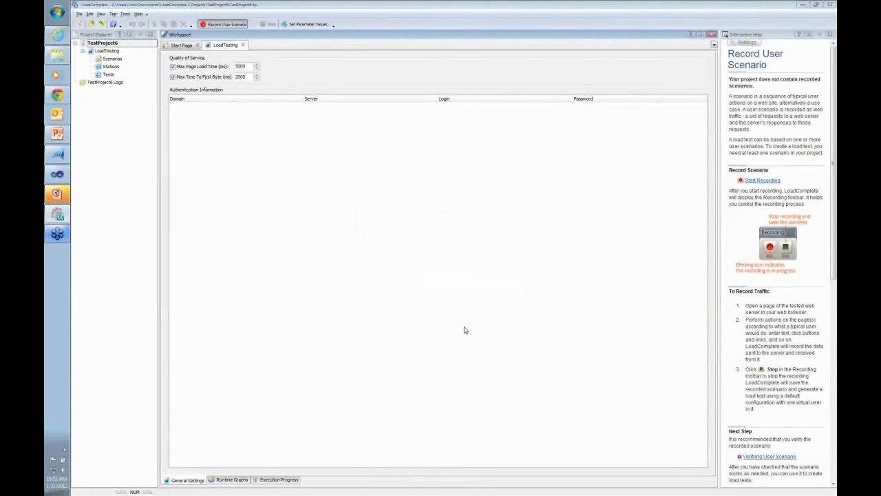
pyautogui.click(758, 180)
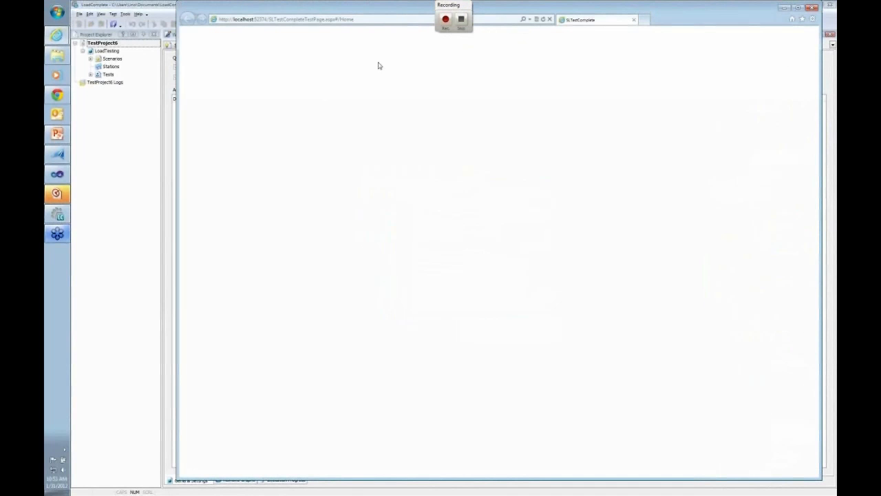
pyautogui.moveTo(387, 291)
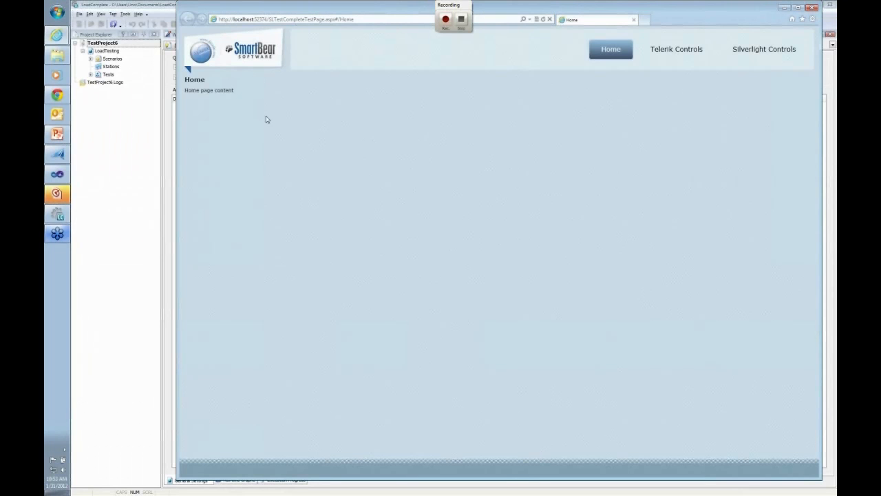
pyautogui.click(767, 50)
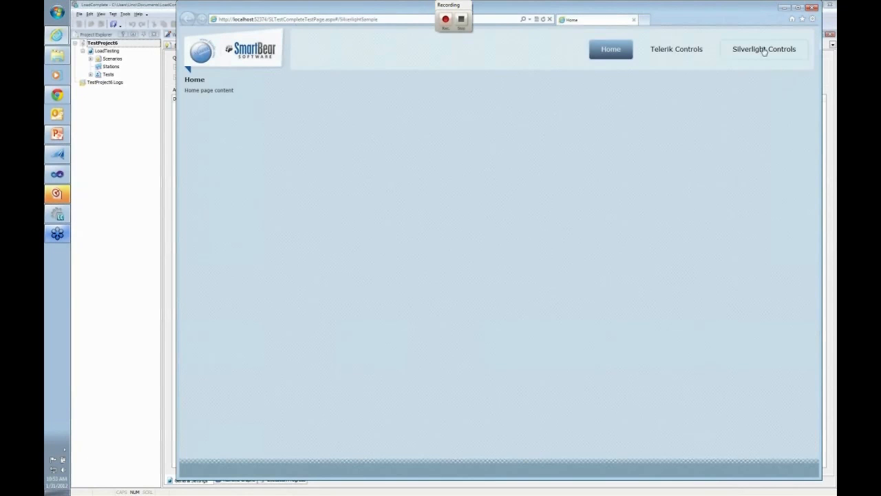
pyautogui.click(766, 49)
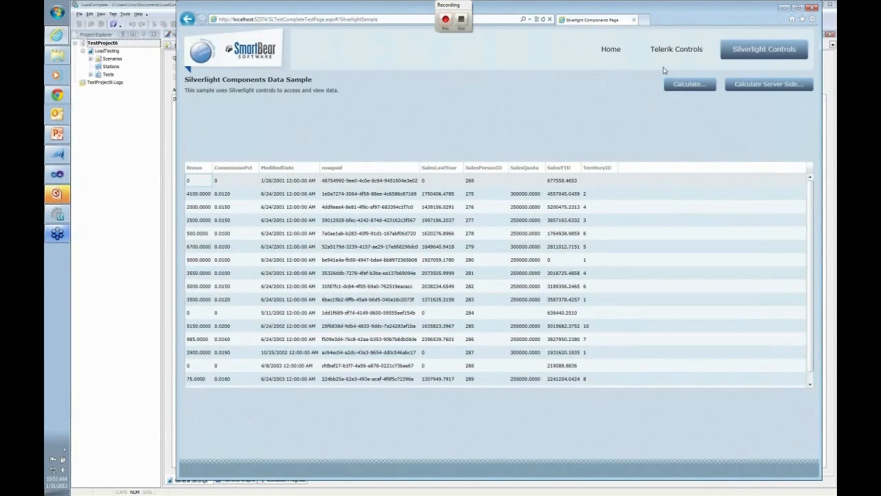
pyautogui.click(674, 49)
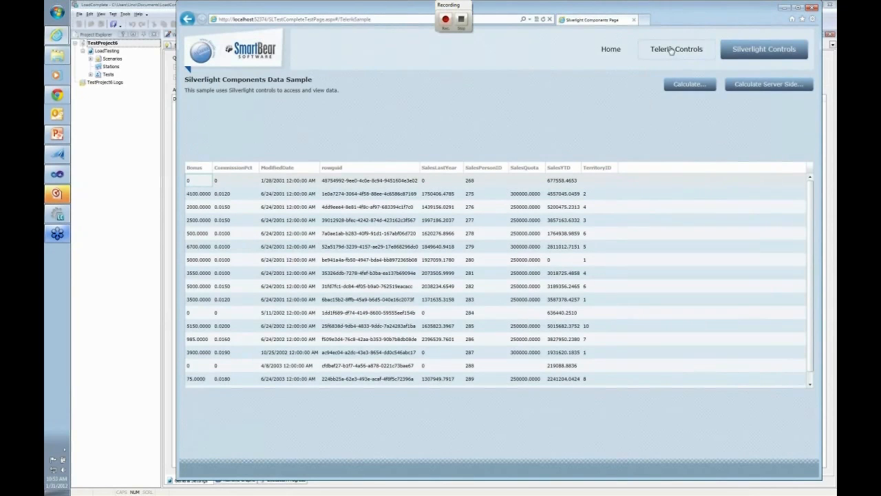
pyautogui.click(676, 50)
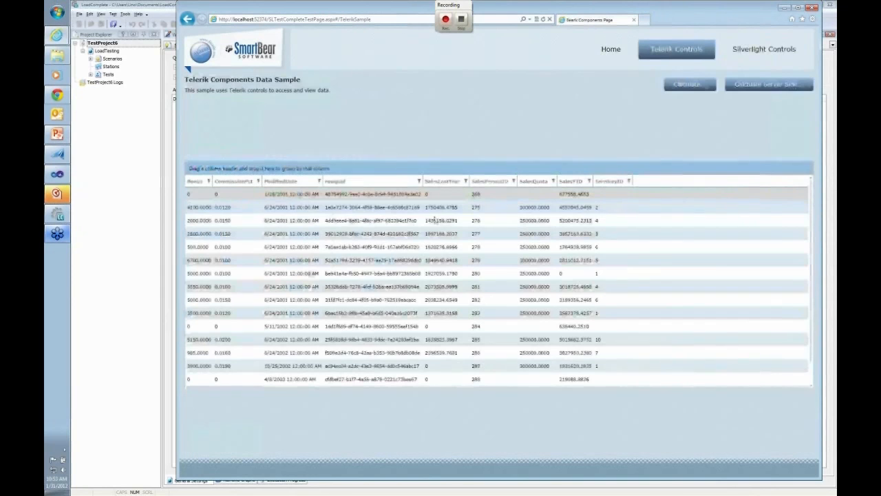
pyautogui.moveTo(465, 21)
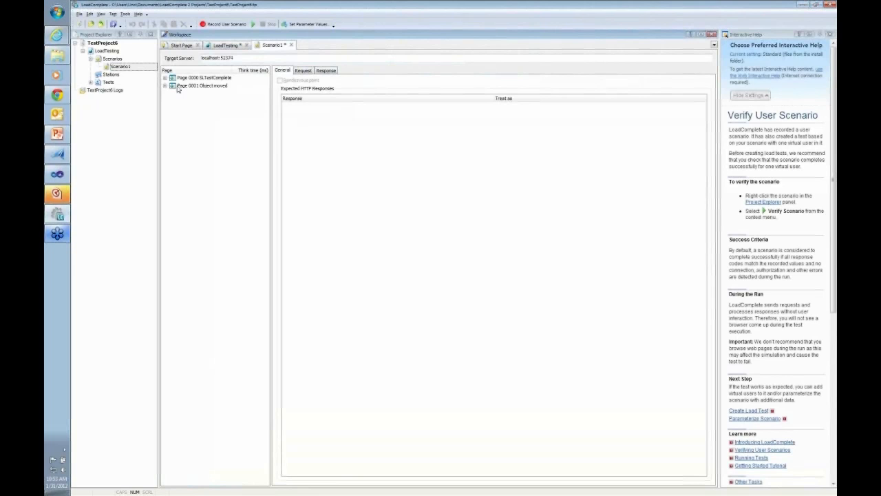
pyautogui.moveTo(454, 61)
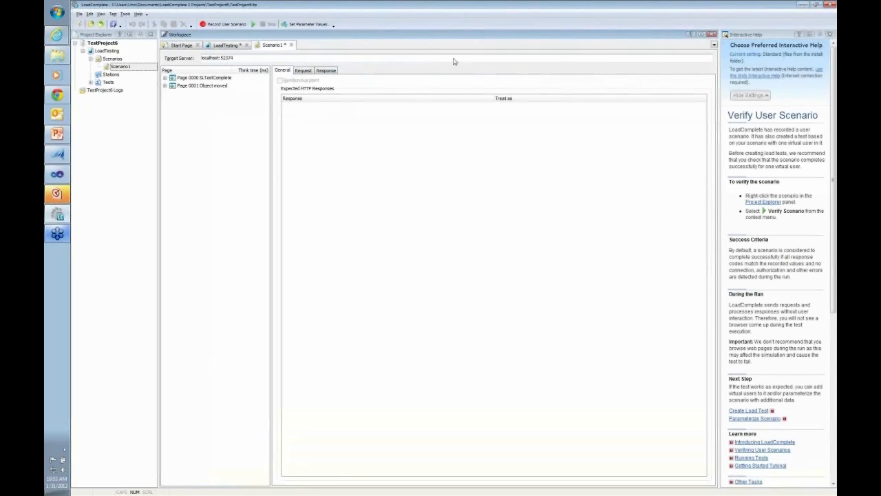
pyautogui.moveTo(58, 213)
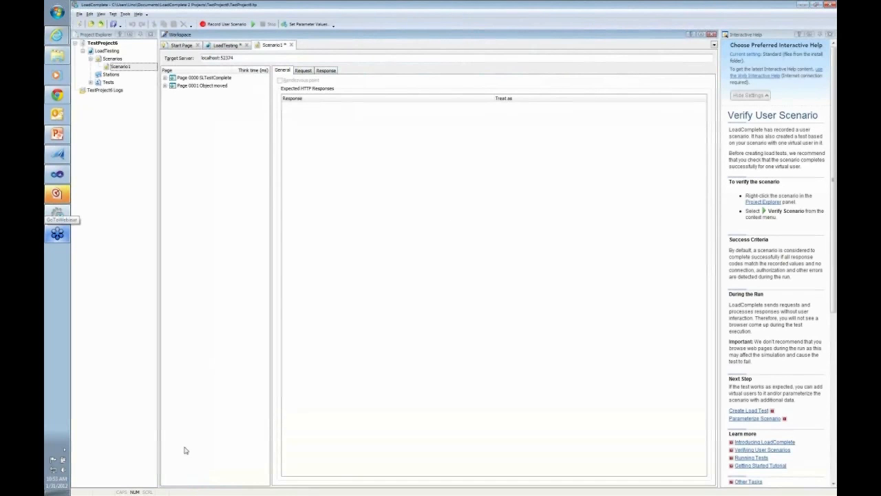
pyautogui.moveTo(82, 457)
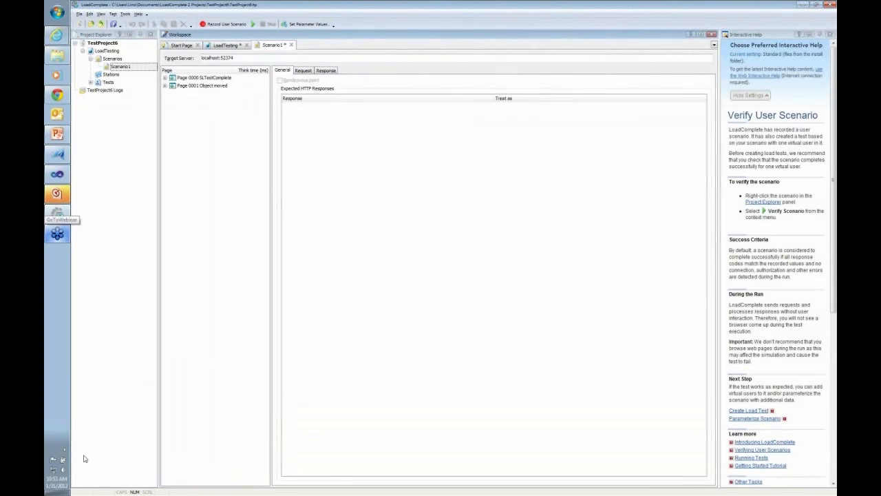
pyautogui.moveTo(113, 157)
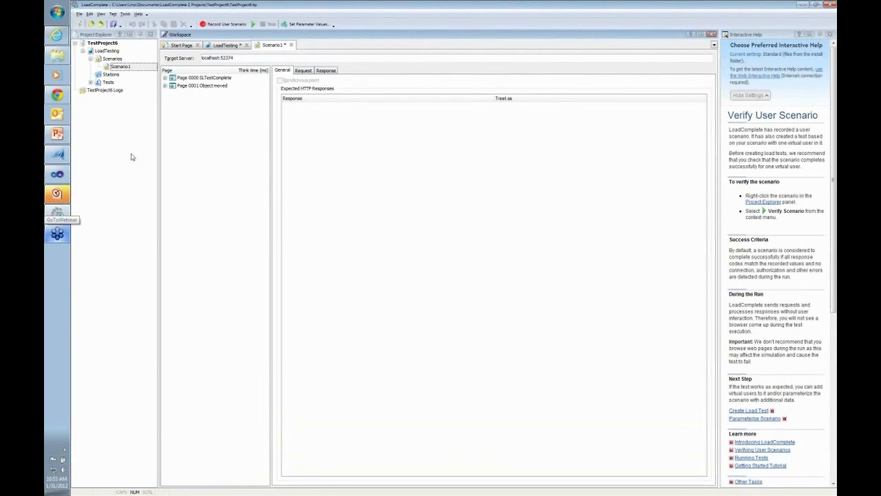
# Expand Page 0000 and Page 0001 to list their recorded requests.
pyautogui.click(174, 77)
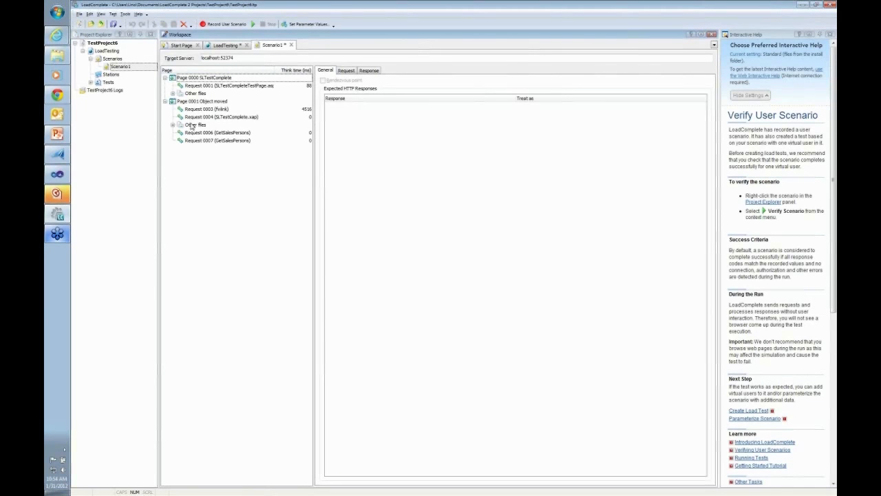
# View Request 0004's response, then Request 0006 GetSalesPersons' request headers.
pyautogui.click(220, 116)
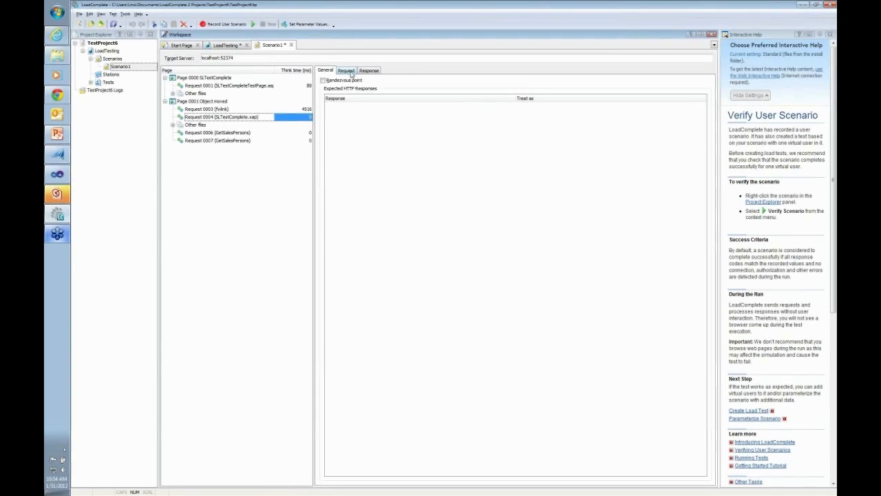
pyautogui.click(369, 70)
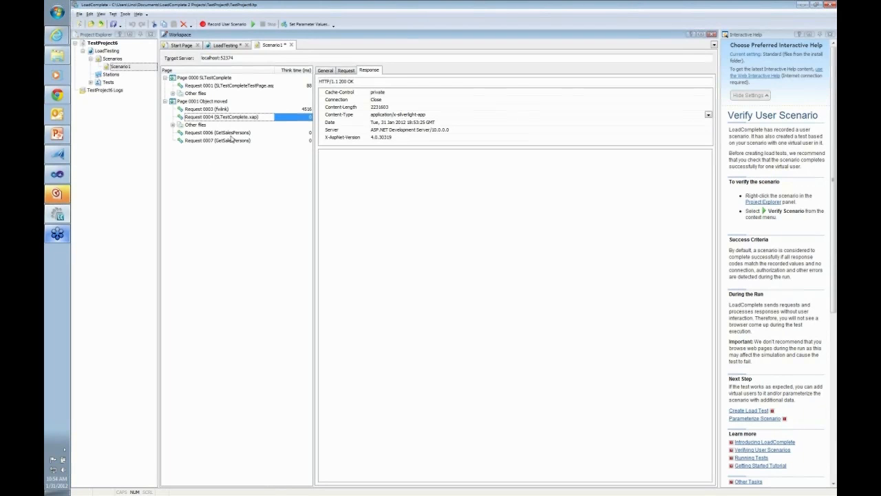
pyautogui.click(219, 132)
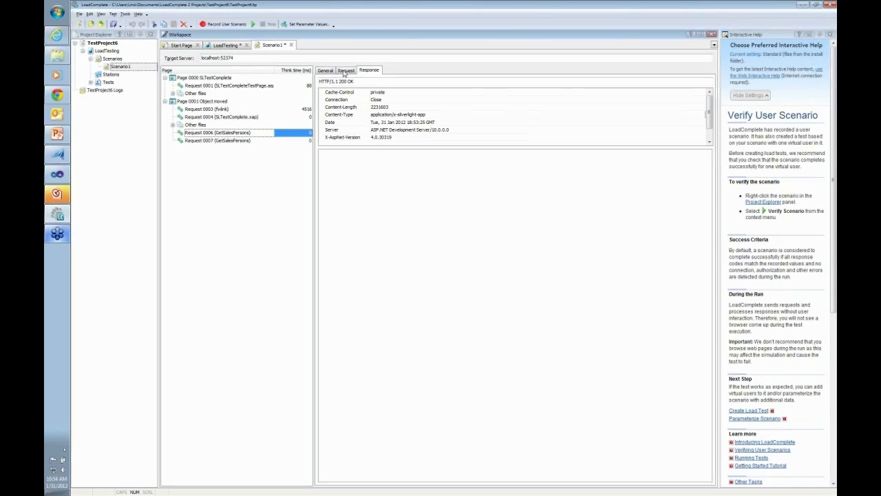
pyautogui.click(344, 69)
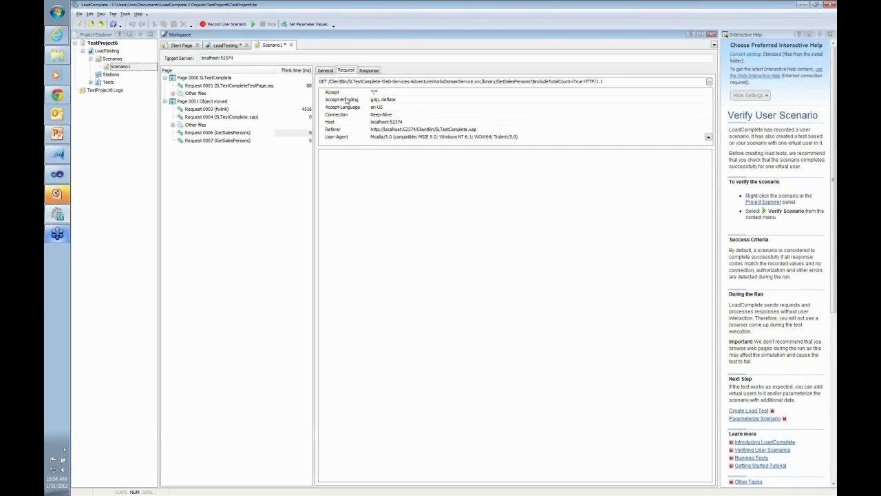
pyautogui.moveTo(355, 91)
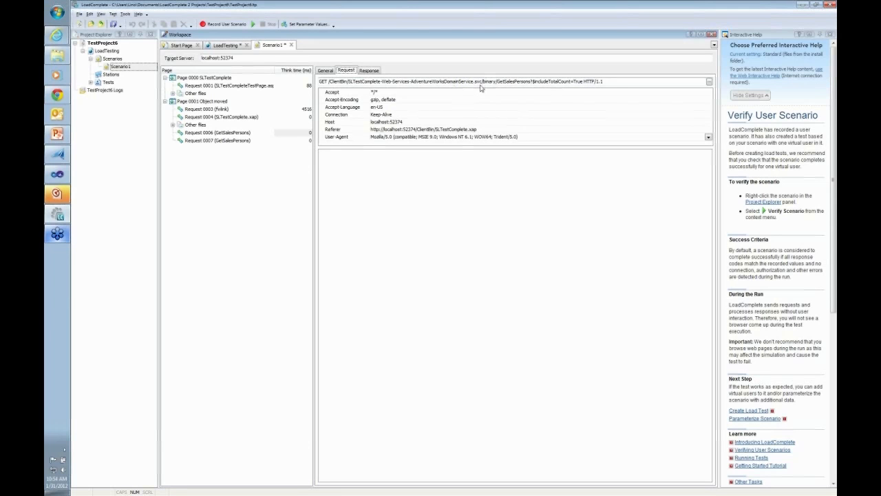
pyautogui.moveTo(515, 95)
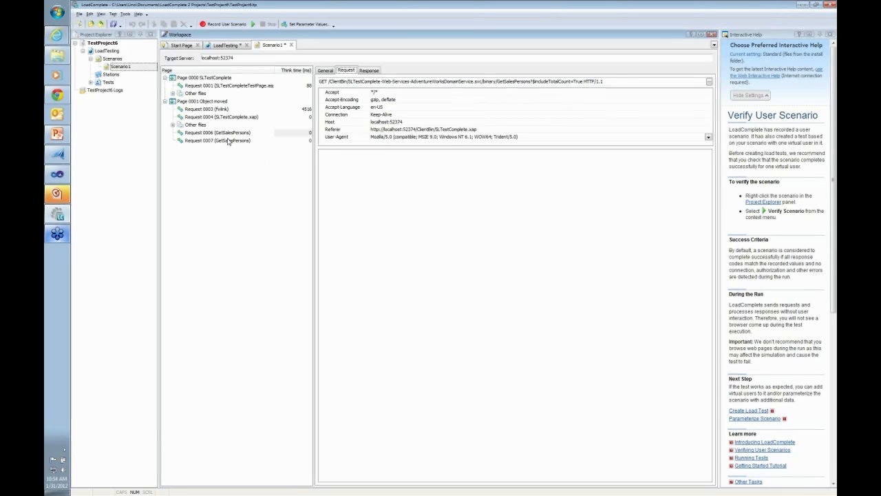
# Select Request 0007 and expand the Other files node under Page 0001.
pyautogui.click(217, 140)
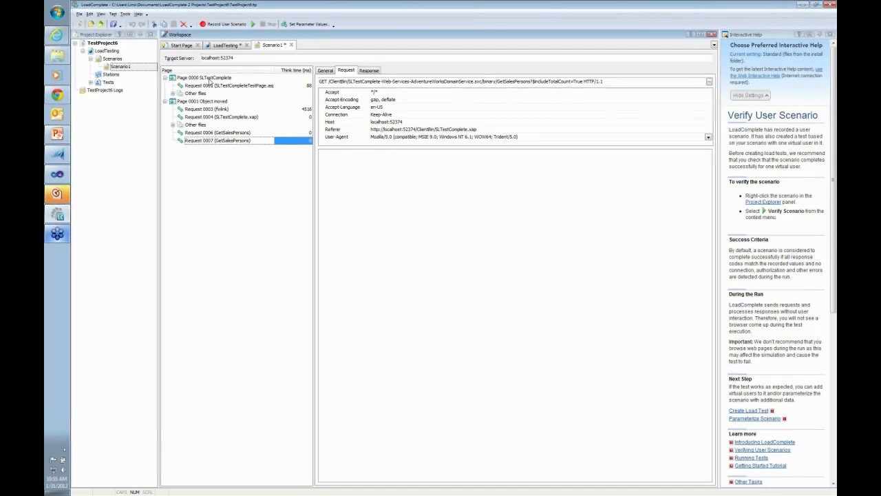
pyautogui.click(173, 124)
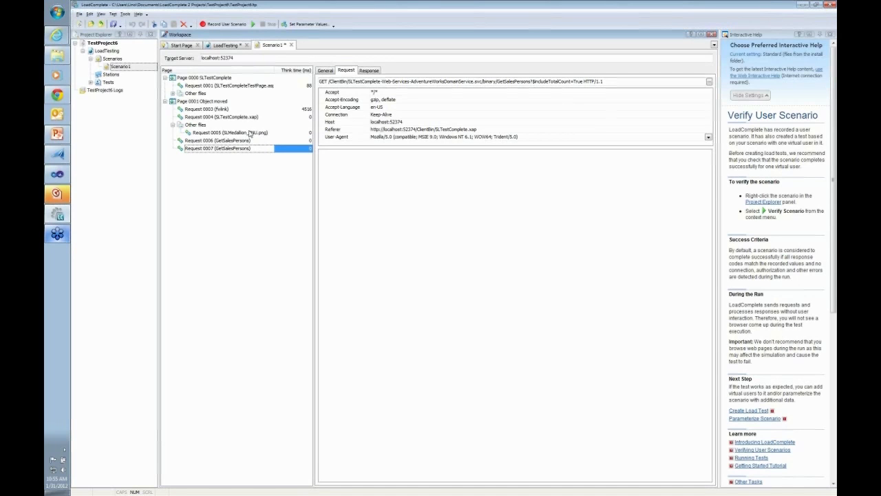
pyautogui.moveTo(251, 132)
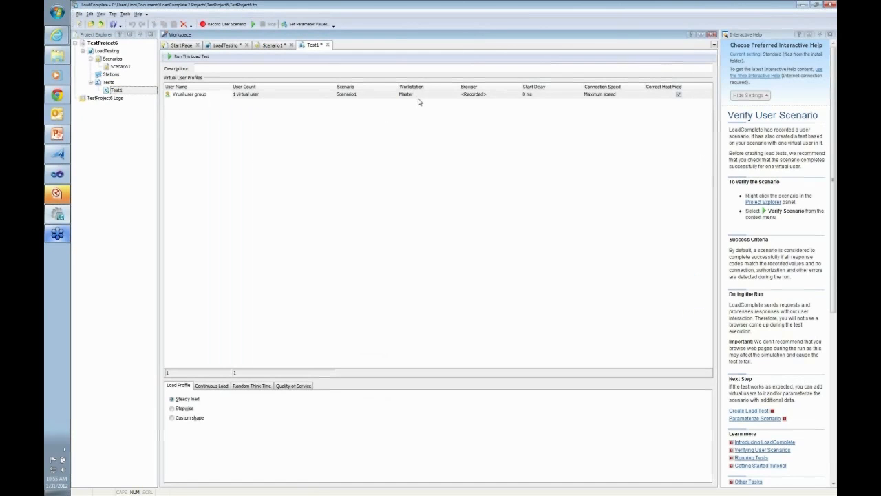
pyautogui.moveTo(518, 99)
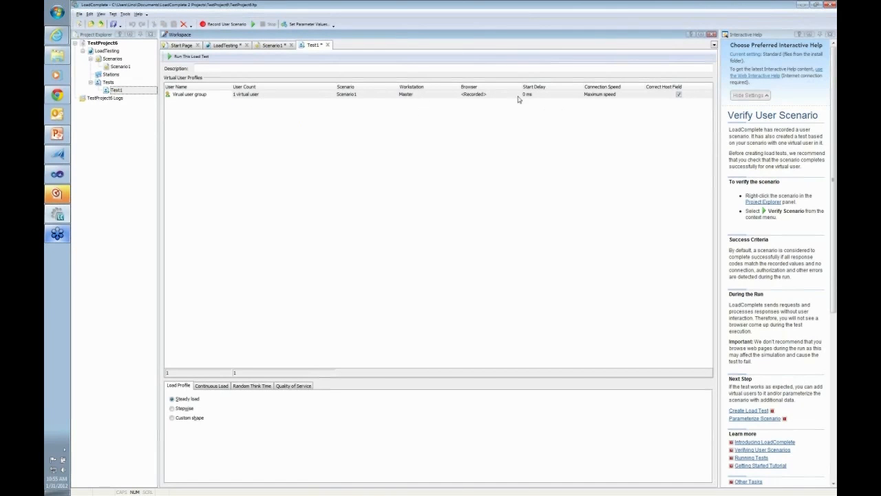
# Keep the <Recorded> browser and Maximum connection speed for Test1's virtual user group.
pyautogui.click(515, 94)
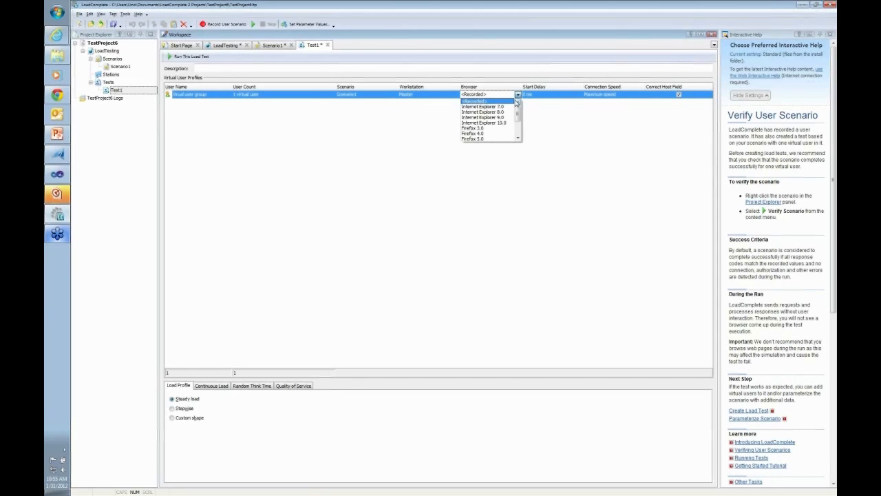
pyautogui.moveTo(485, 108)
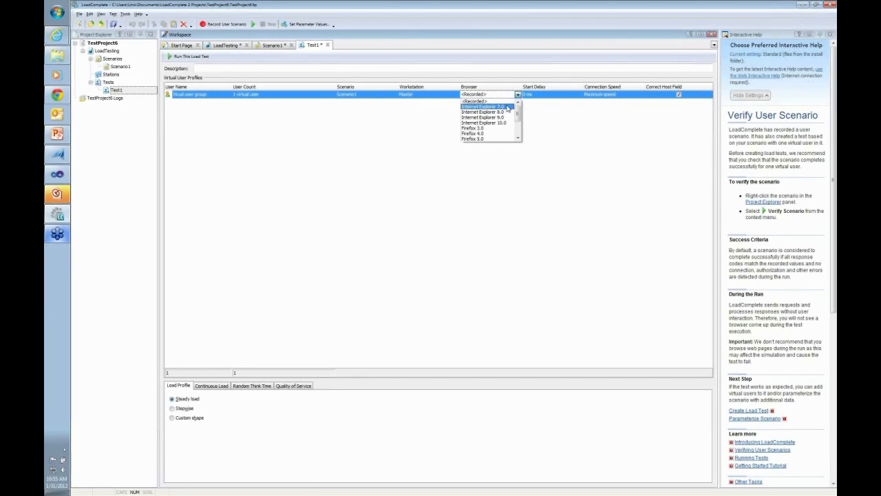
pyautogui.moveTo(484, 112)
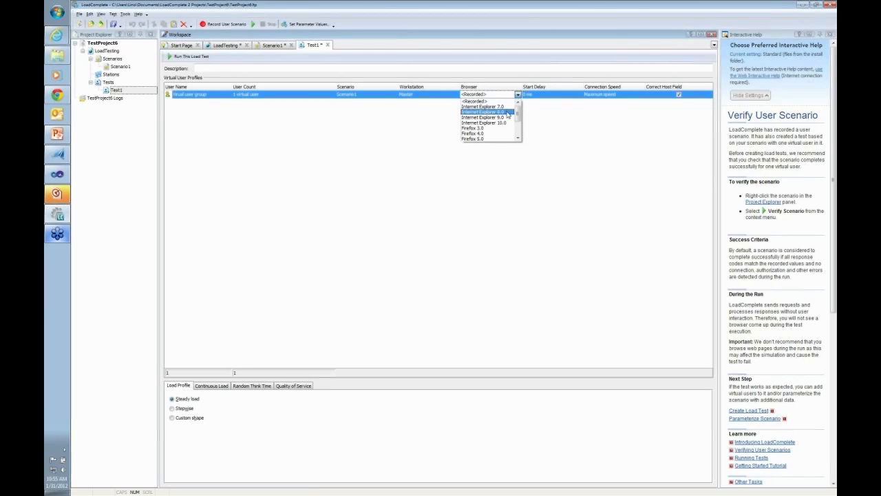
pyautogui.scroll(-3)
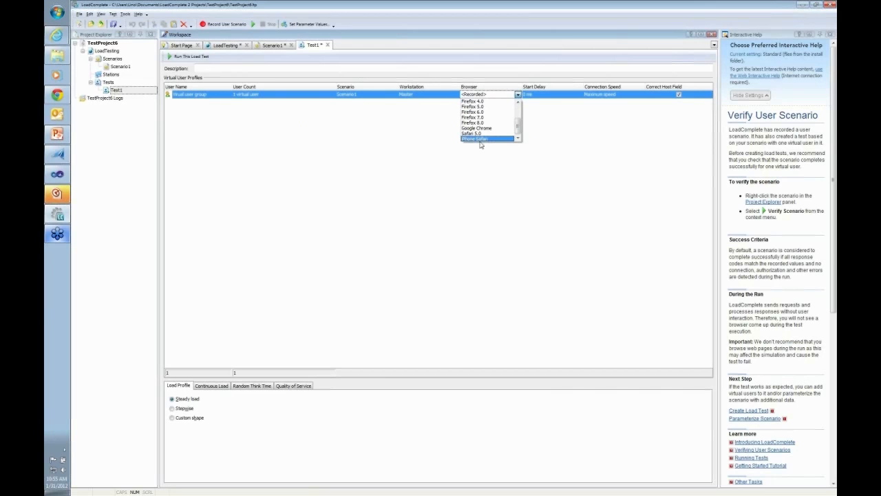
pyautogui.moveTo(485, 145)
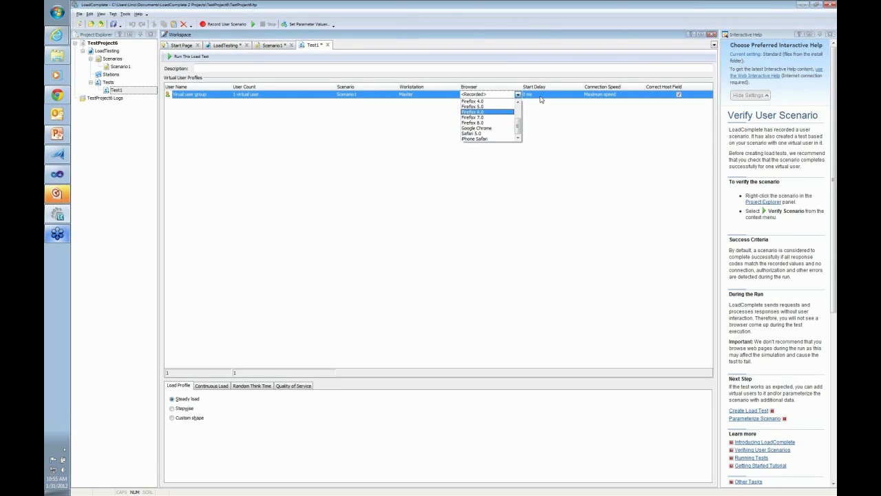
pyautogui.click(644, 94)
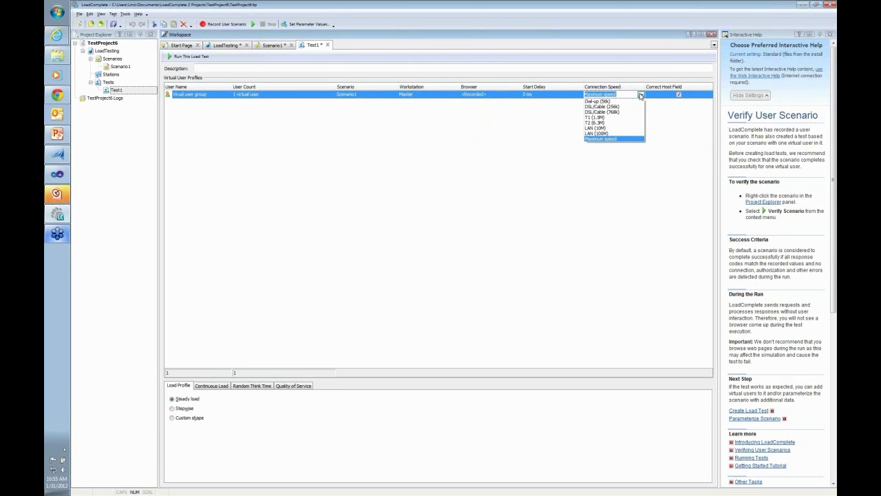
pyautogui.click(613, 137)
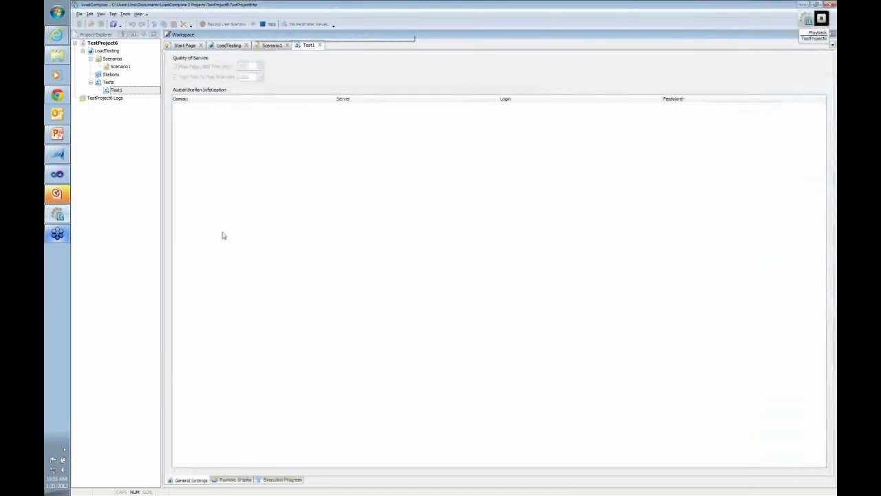
pyautogui.click(229, 44)
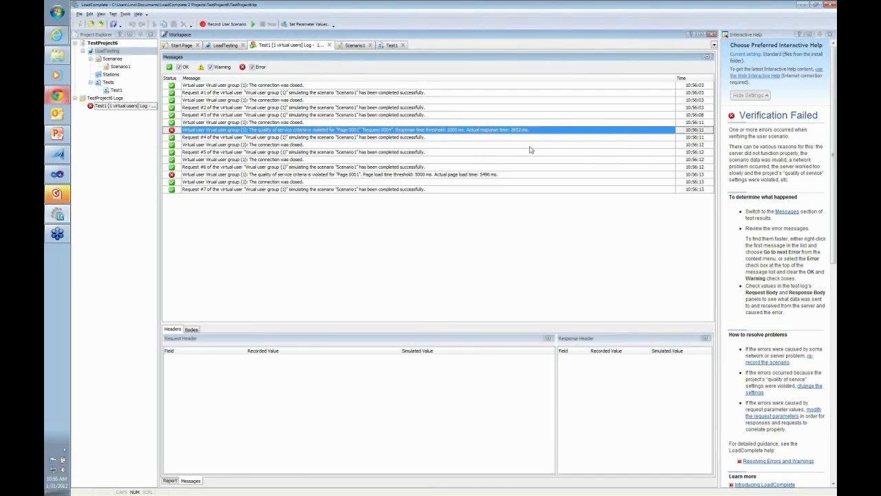
pyautogui.moveTo(517, 135)
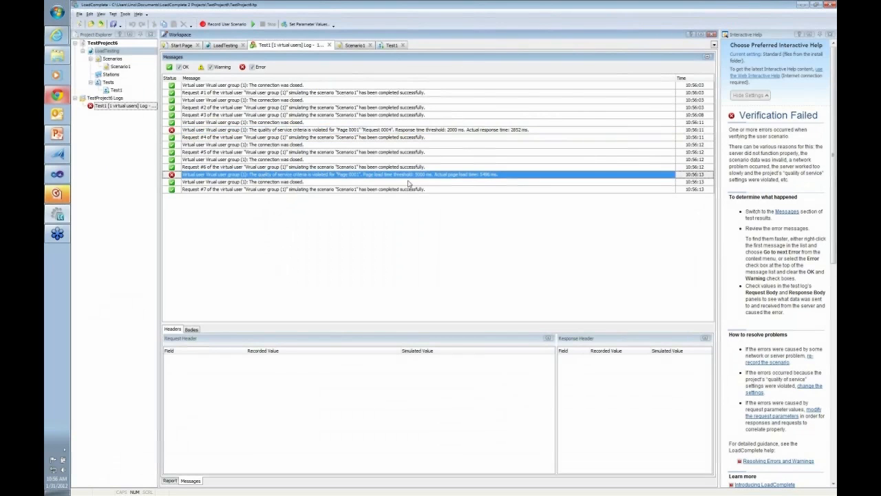
pyautogui.moveTo(425, 182)
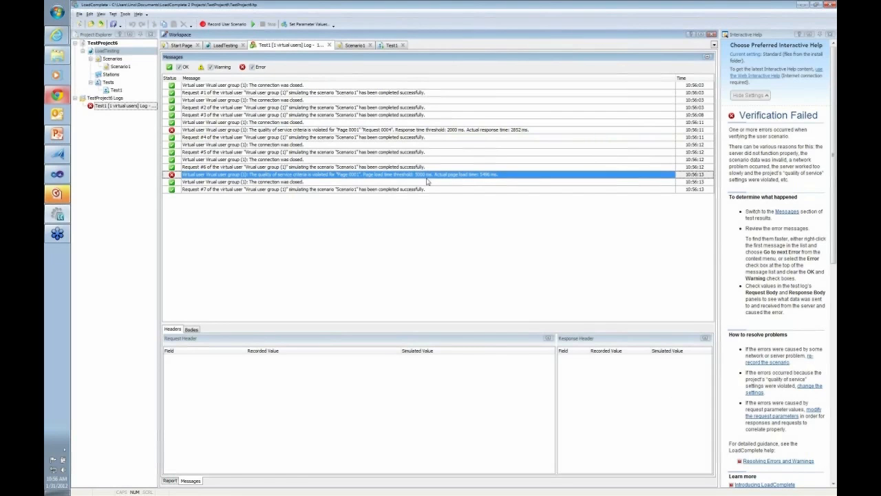